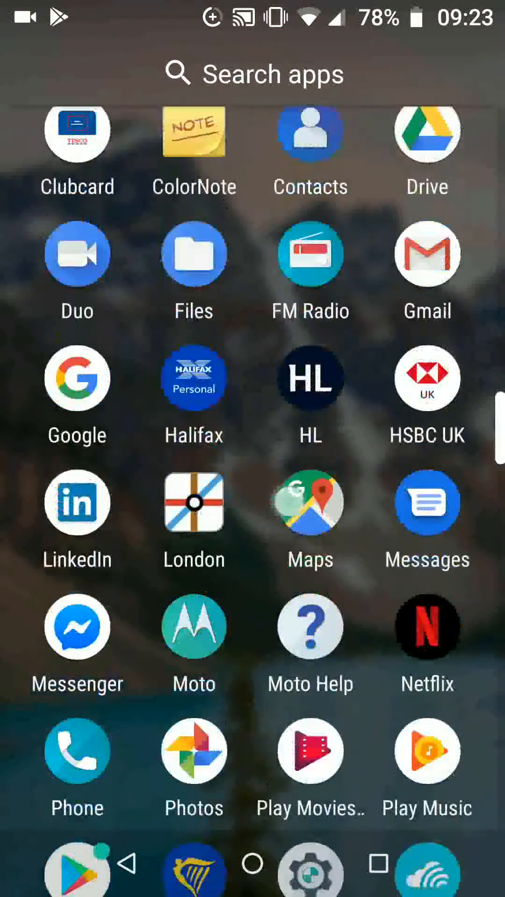
Launch Settings from the app drawer and go to Network & Internet.
left_click(310, 868)
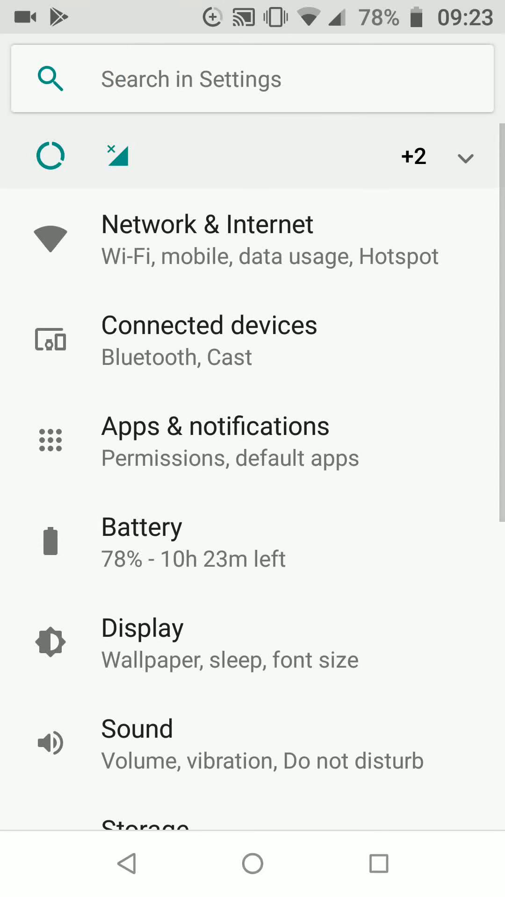
left_click(337, 256)
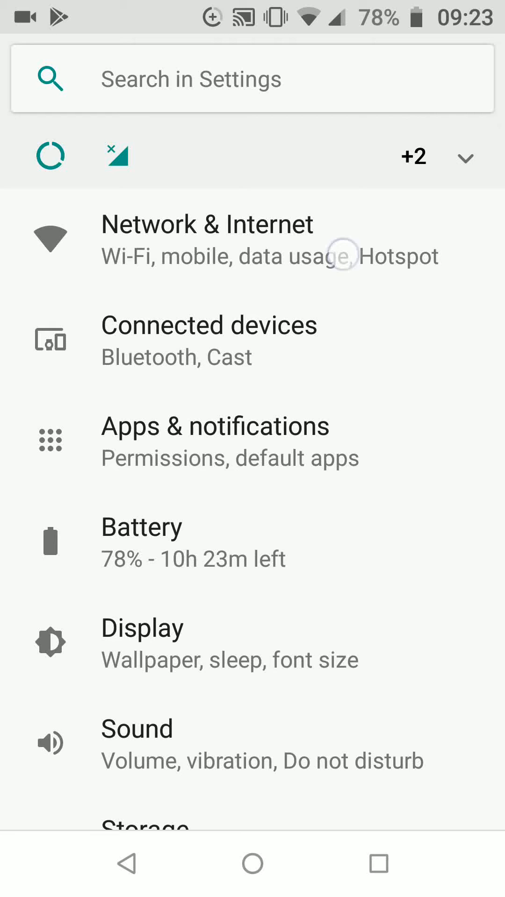
left_click(208, 237)
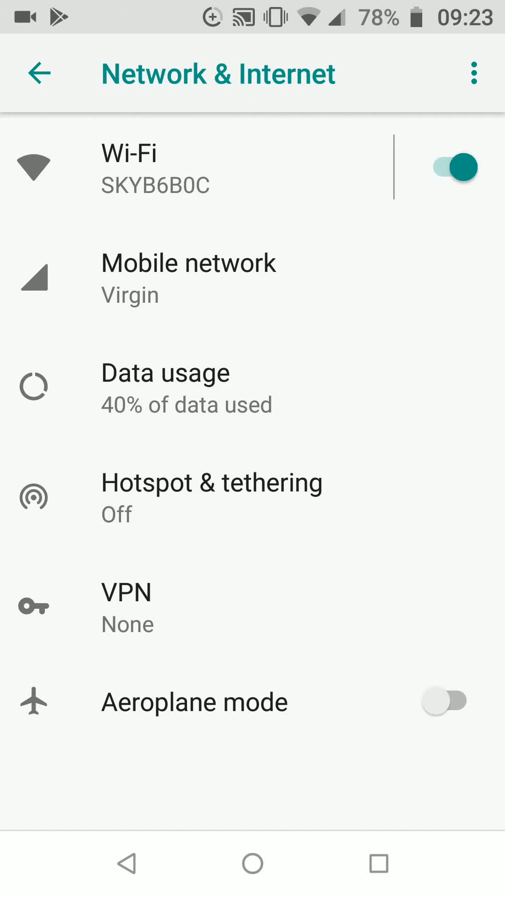
From Data usage, switch the Data Saver toggle off.
left_click(165, 373)
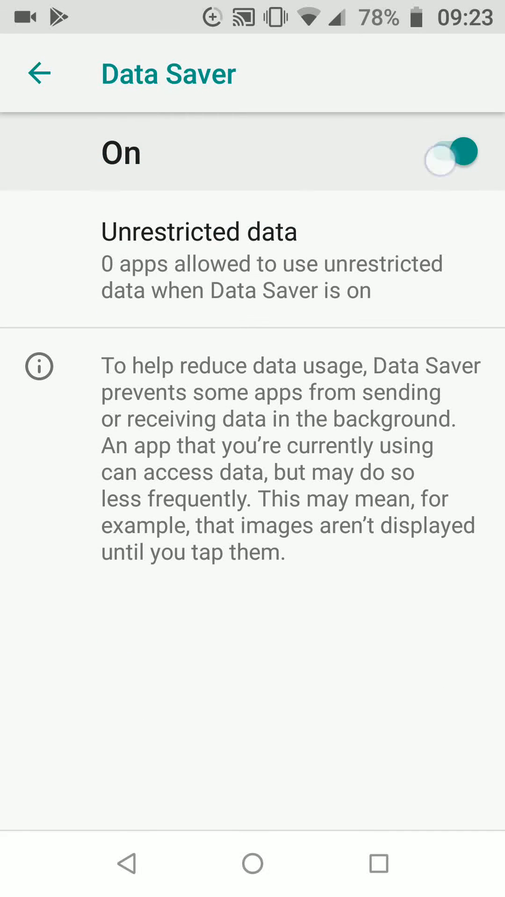
left_click(450, 155)
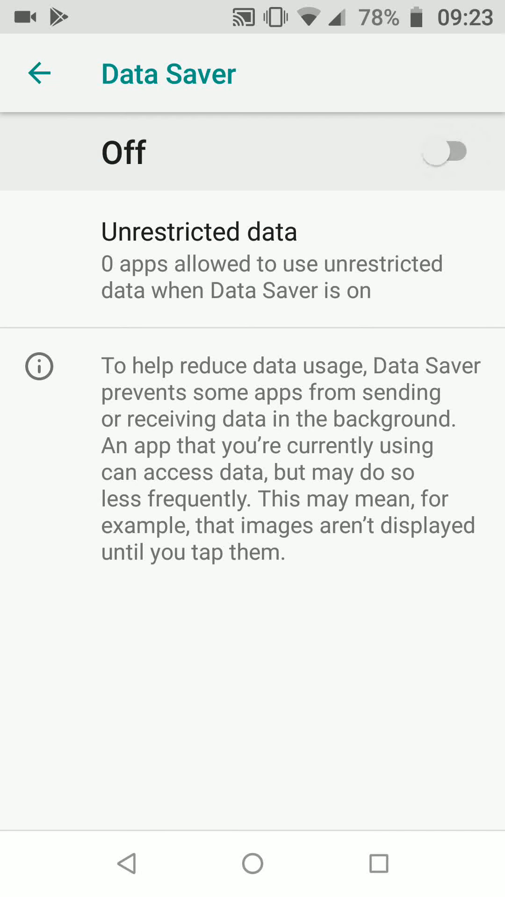
left_click(126, 863)
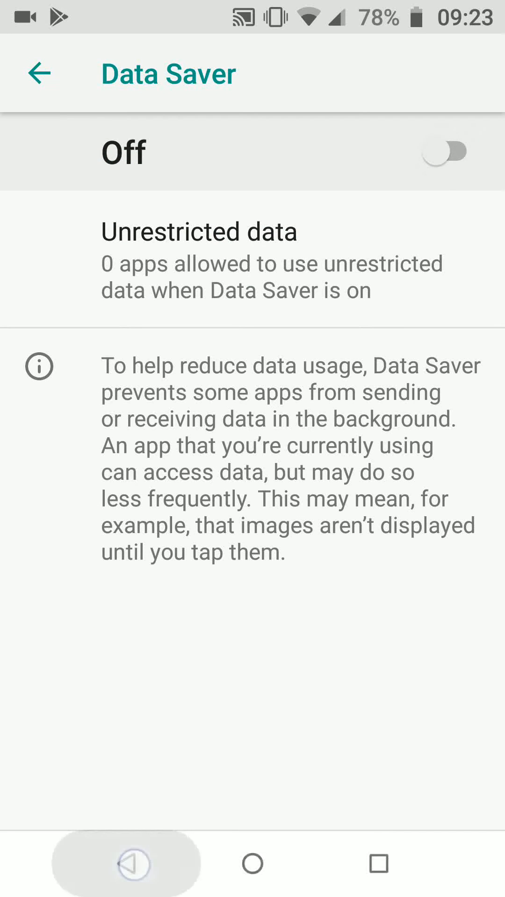
Switch Mobile data on in Data usage and return to Network & Internet.
left_click(39, 73)
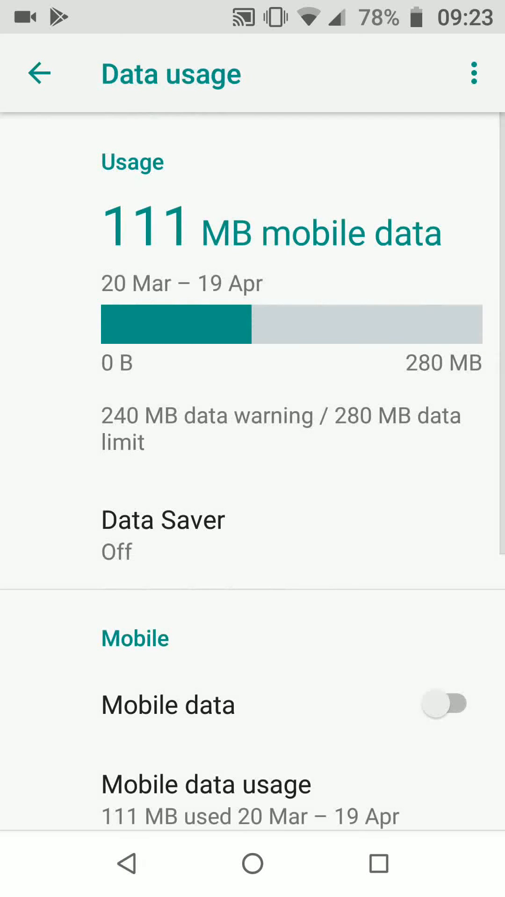
left_click(443, 704)
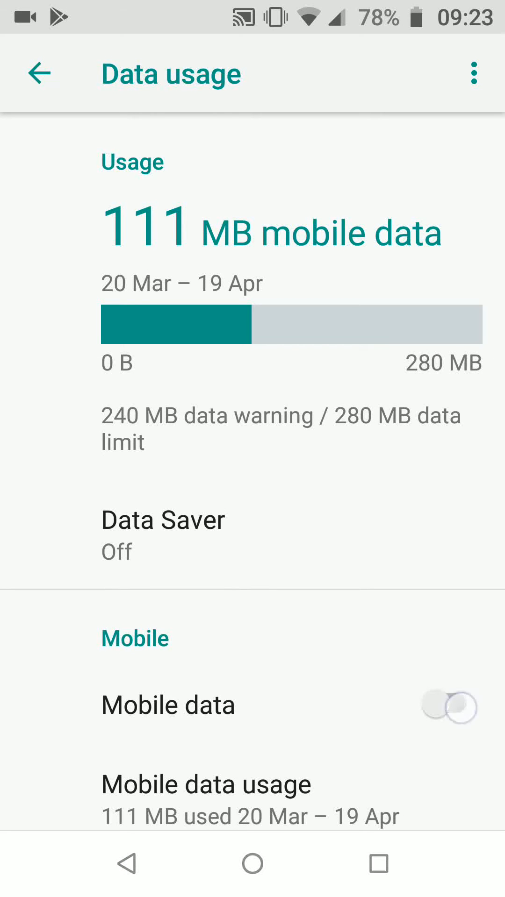
left_click(450, 704)
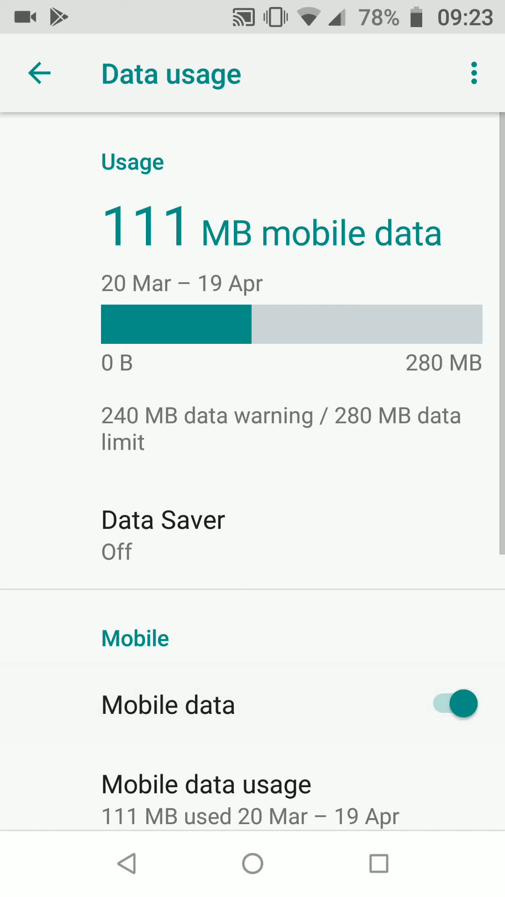
left_click(126, 863)
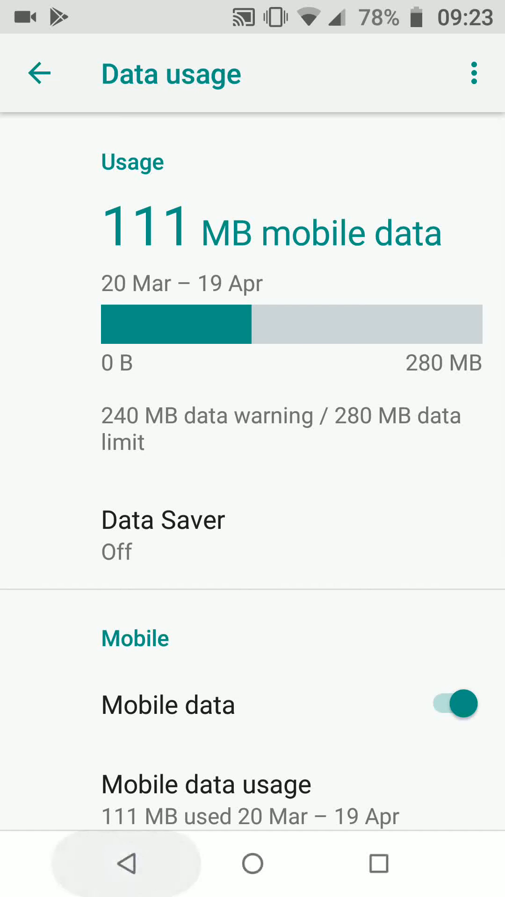
left_click(39, 73)
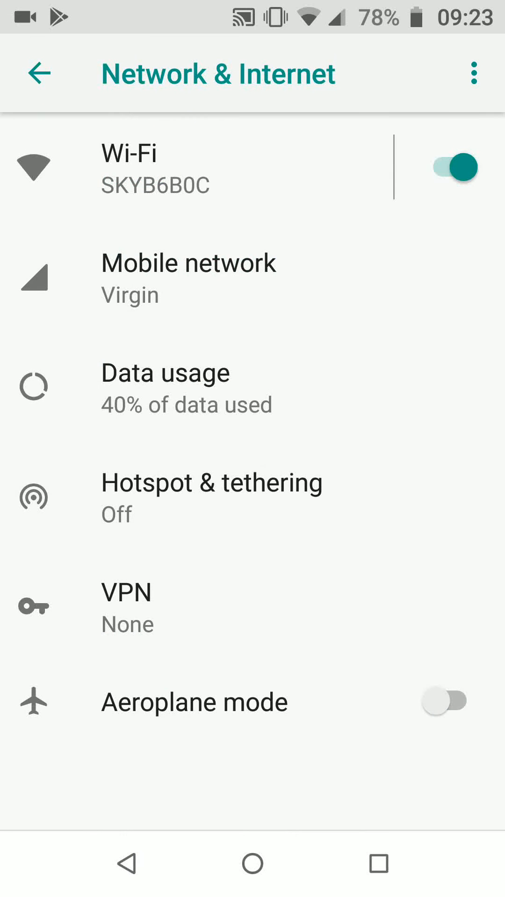
left_click(341, 506)
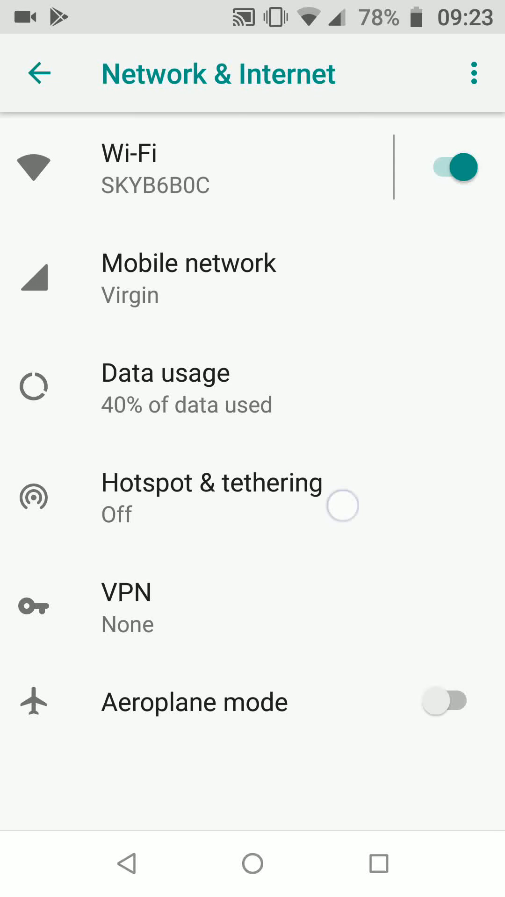
From Hotspot & tethering, start the Wi-Fi hotspot setup and clear the network name.
left_click(212, 496)
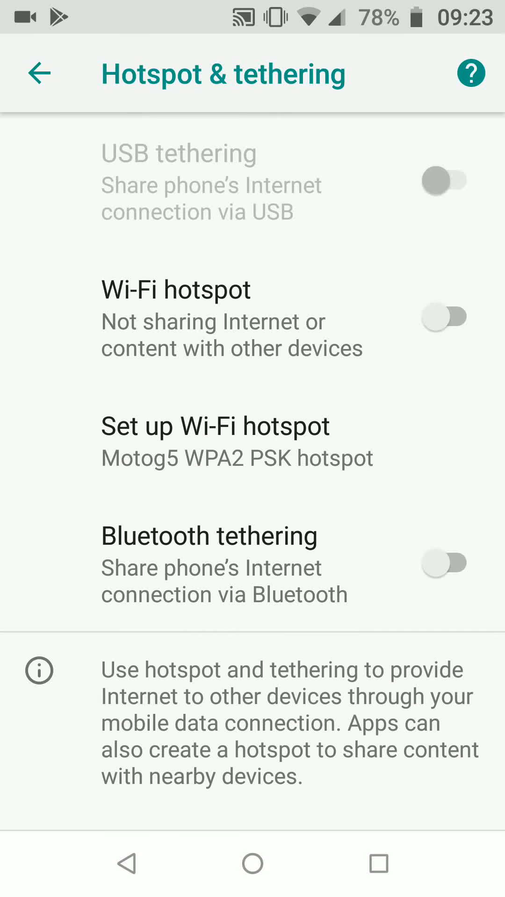
left_click(343, 450)
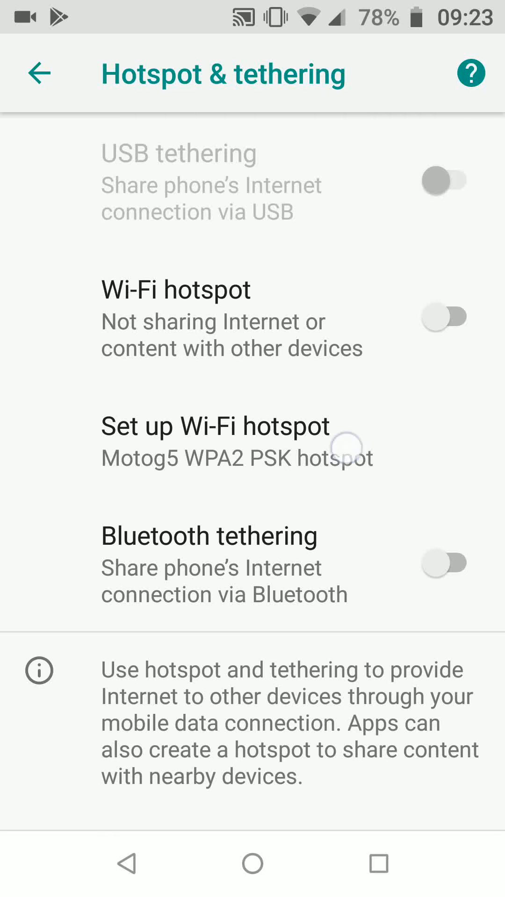
left_click(215, 426)
type("Mob")
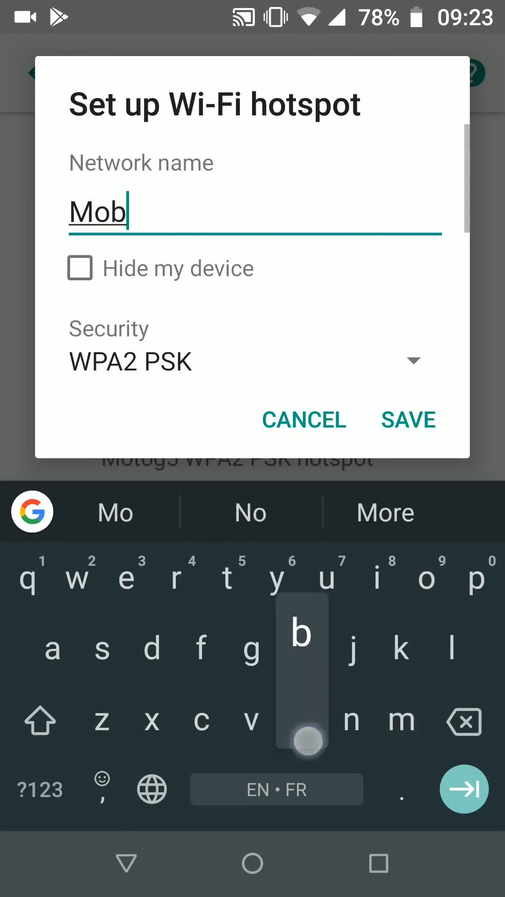
Name the hotspot 'Mobile internet' with a WPA2 PSK password and save.
type("ile")
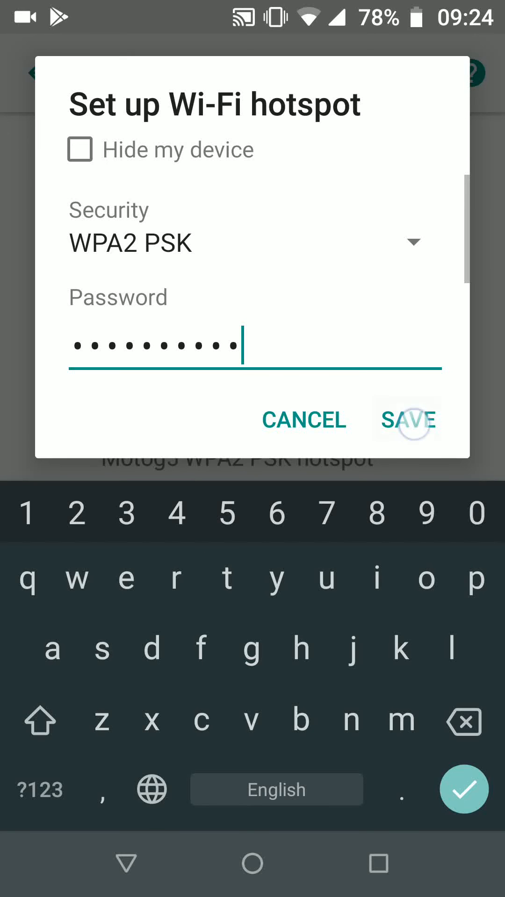
left_click(406, 420)
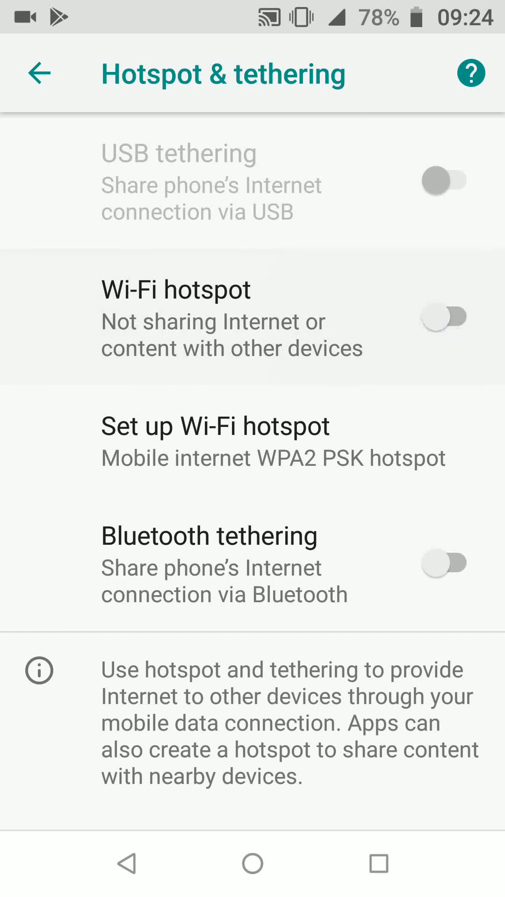
Activate the Wi-Fi hotspot, then go Home and bring up the Wi-Fi network list.
left_click(443, 317)
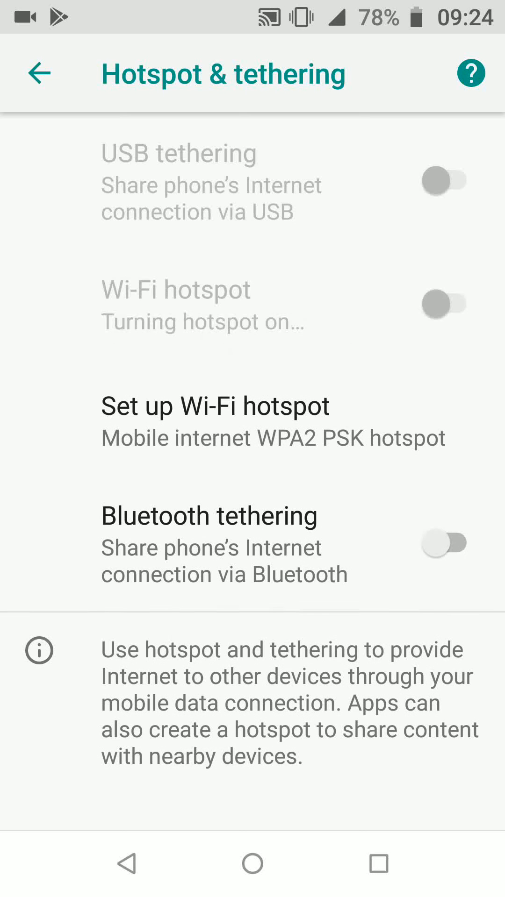
left_click(443, 304)
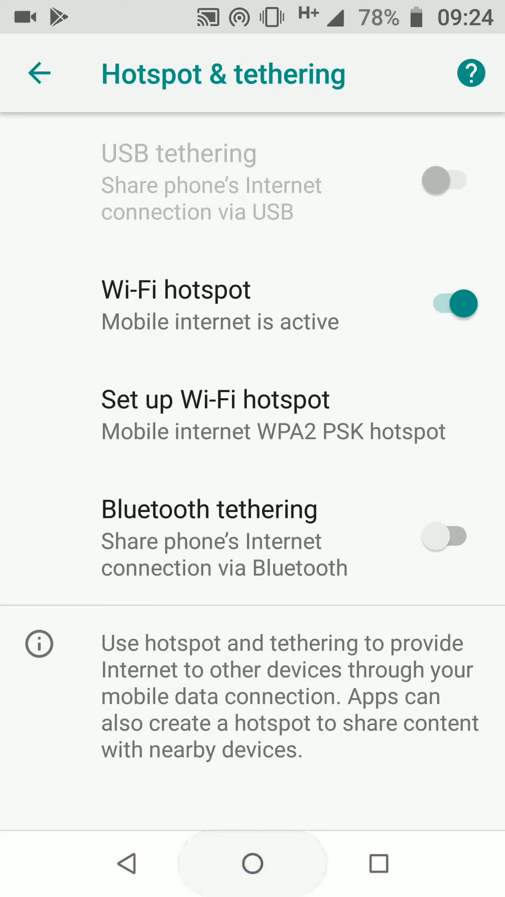
left_click(252, 863)
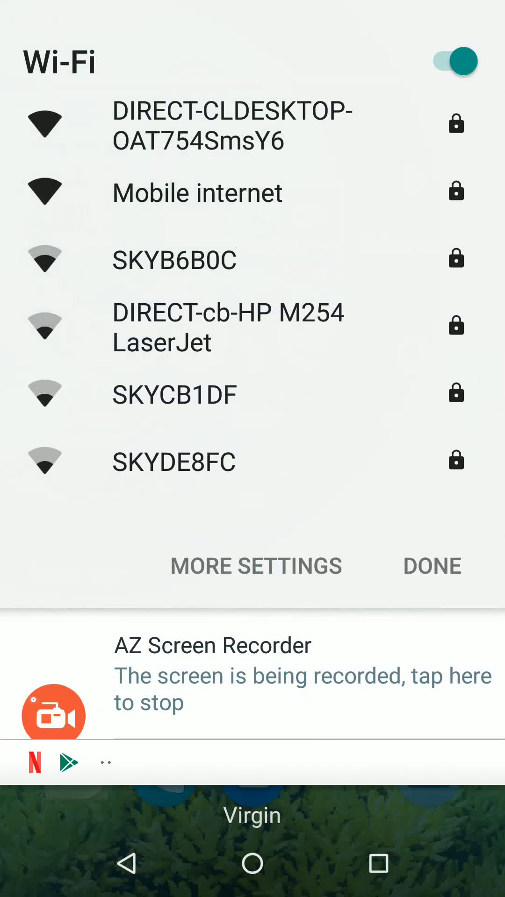
Join 'Mobile internet' from the second phone with the hotspot password and connect.
left_click(197, 193)
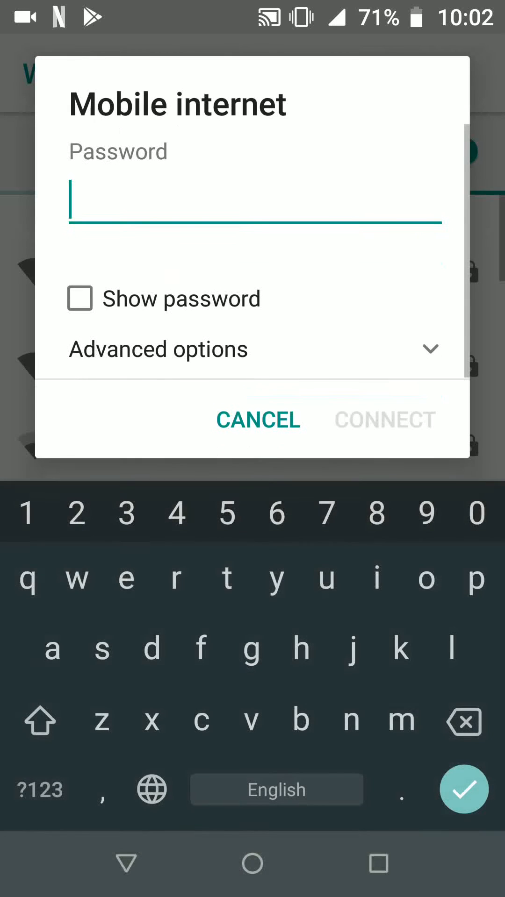
type("i")
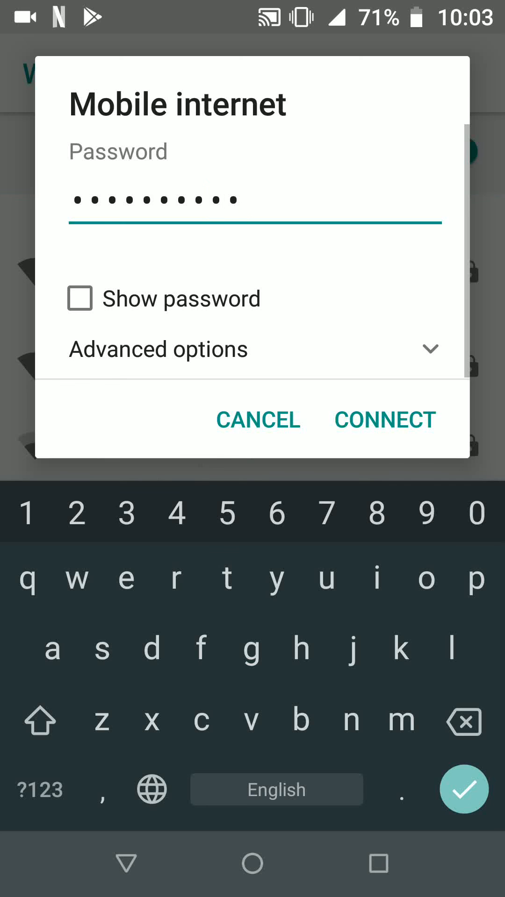
left_click(384, 419)
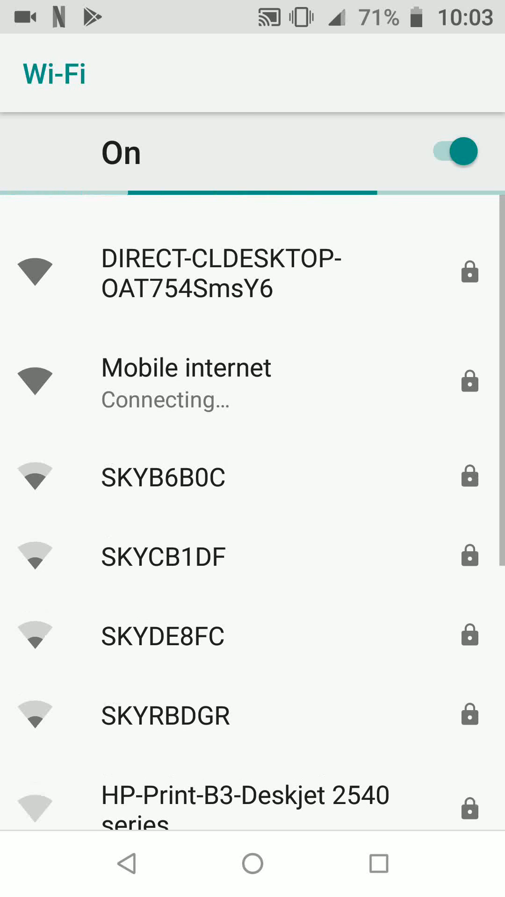
left_click(186, 383)
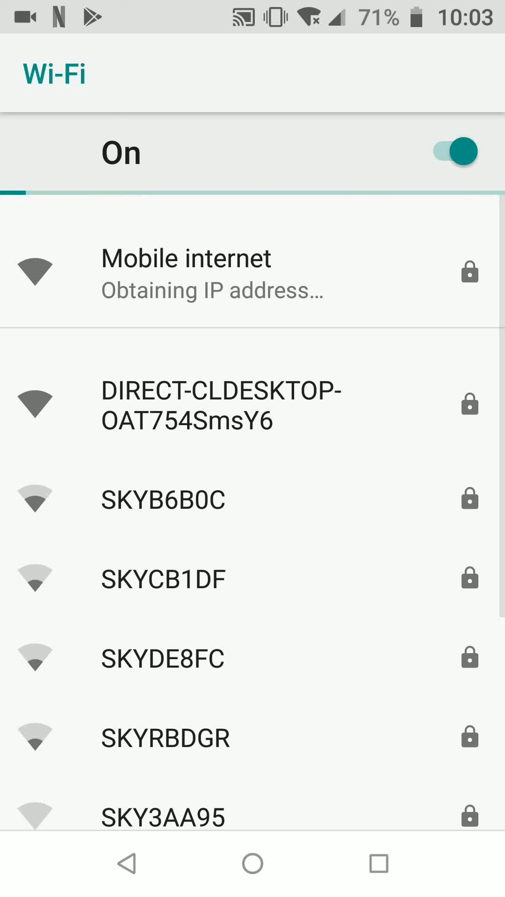